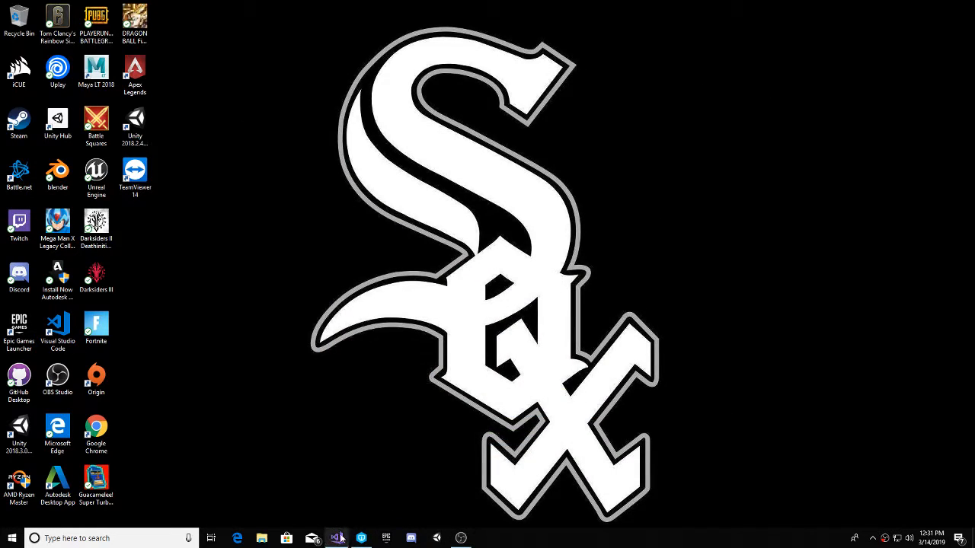
- Bring the Visual Studio DX Application window with DXApp.cpp to the front
left_click(336, 539)
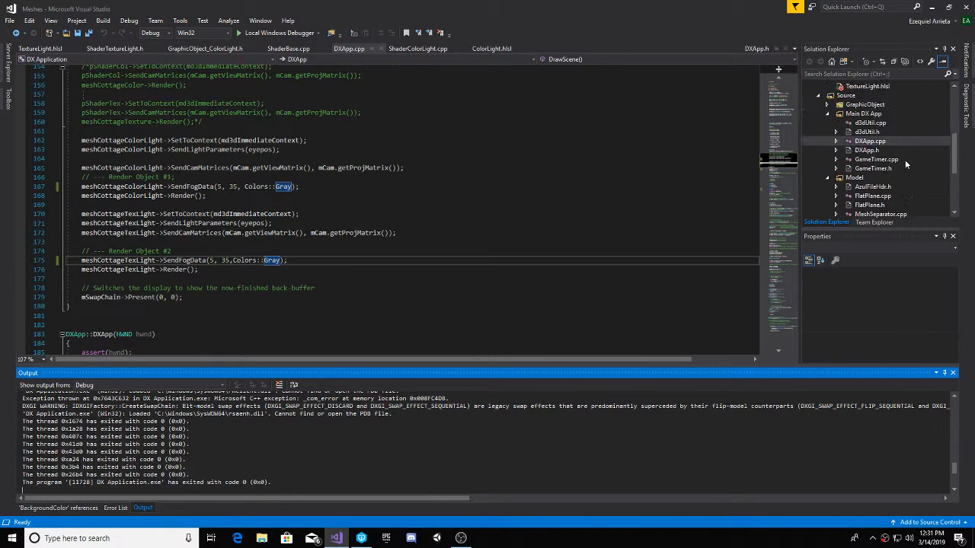
- Review ColorLight.hlsl from the FogData cbuffer down to the lerp fog blend ending PS
left_click(865, 131)
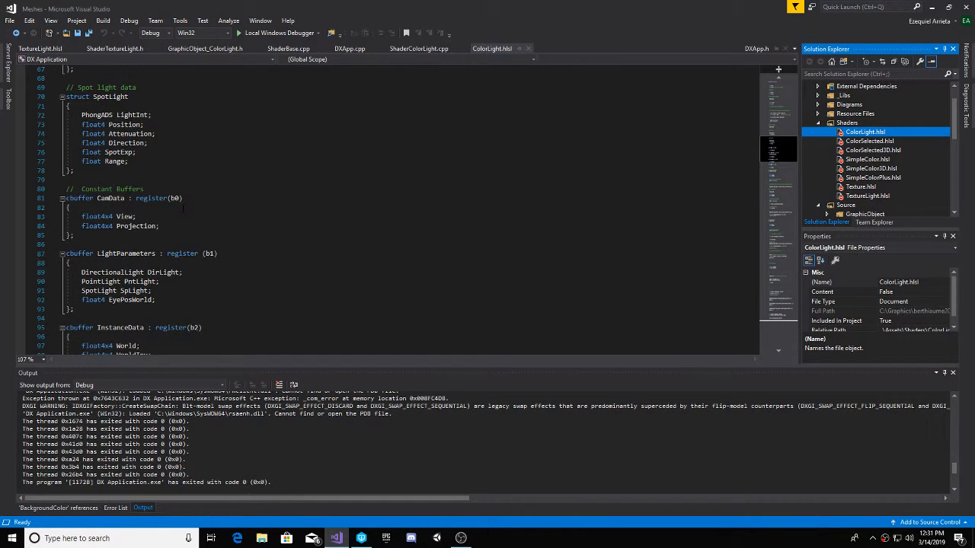
scroll("down", 3)
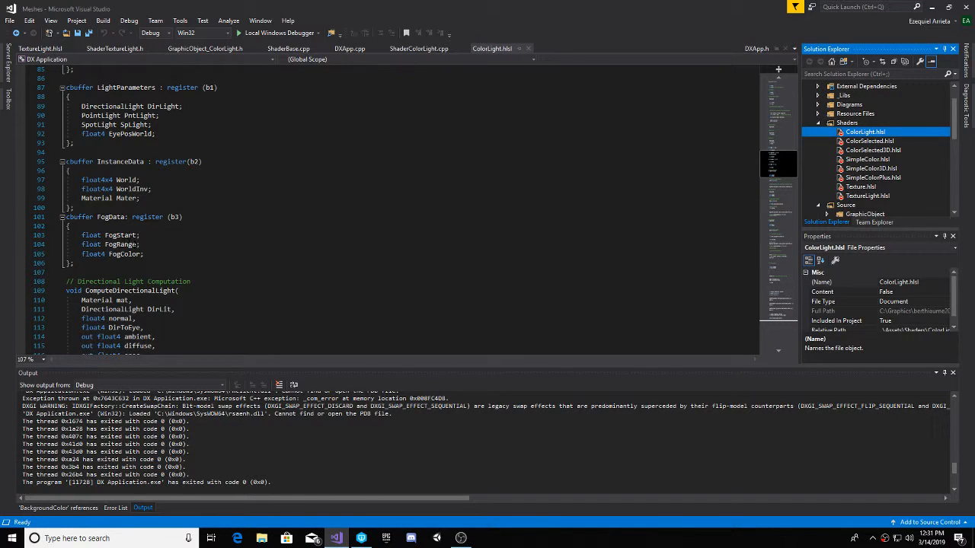
scroll("down", 3)
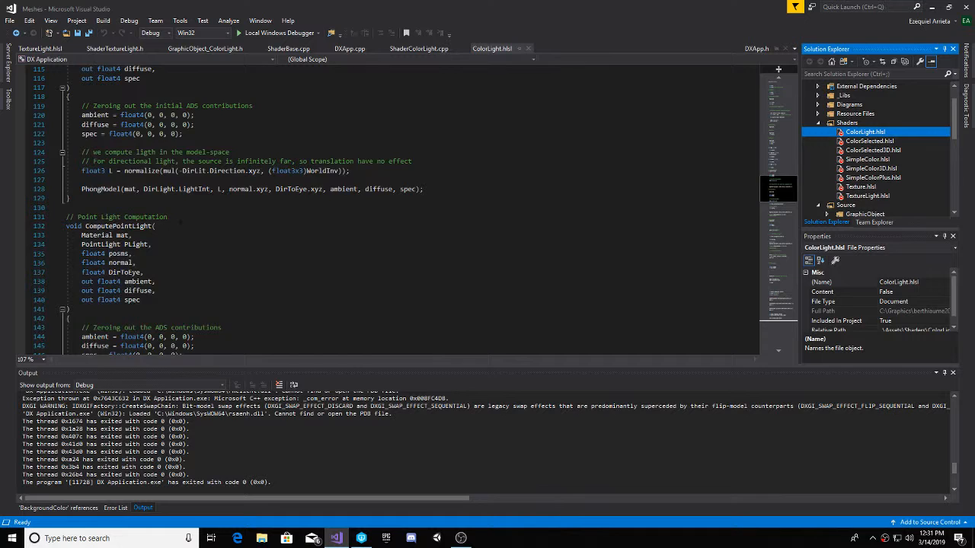
scroll("down", 3)
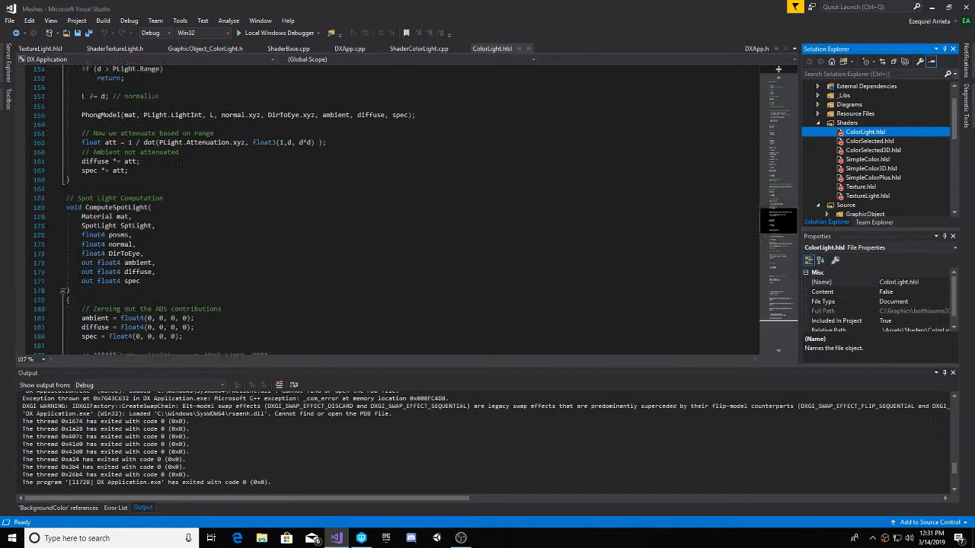
scroll("down", 3)
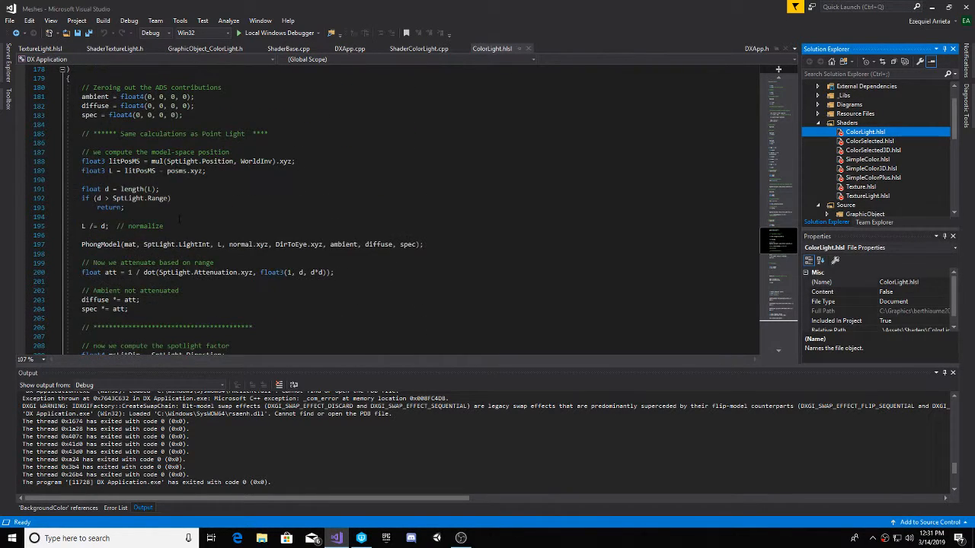
scroll("down", 3)
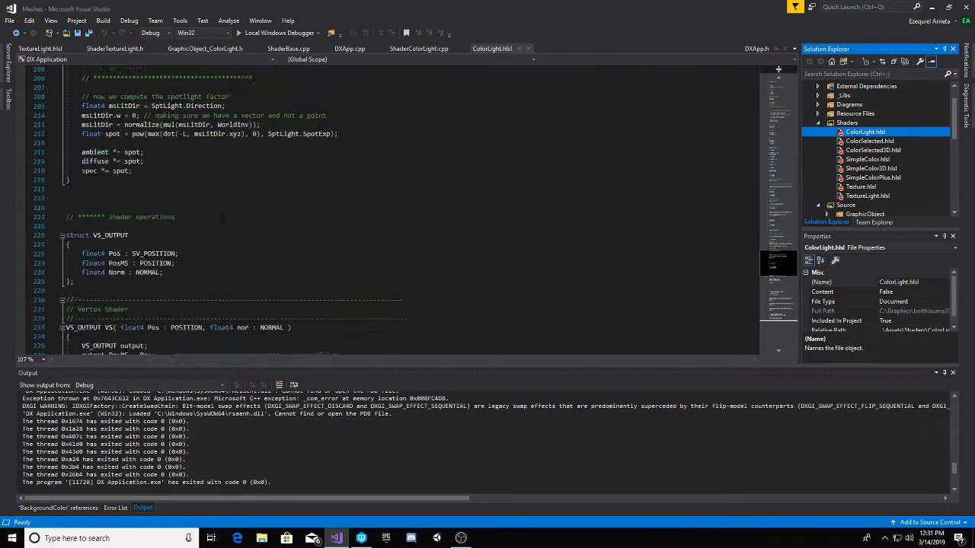
scroll("down", 3)
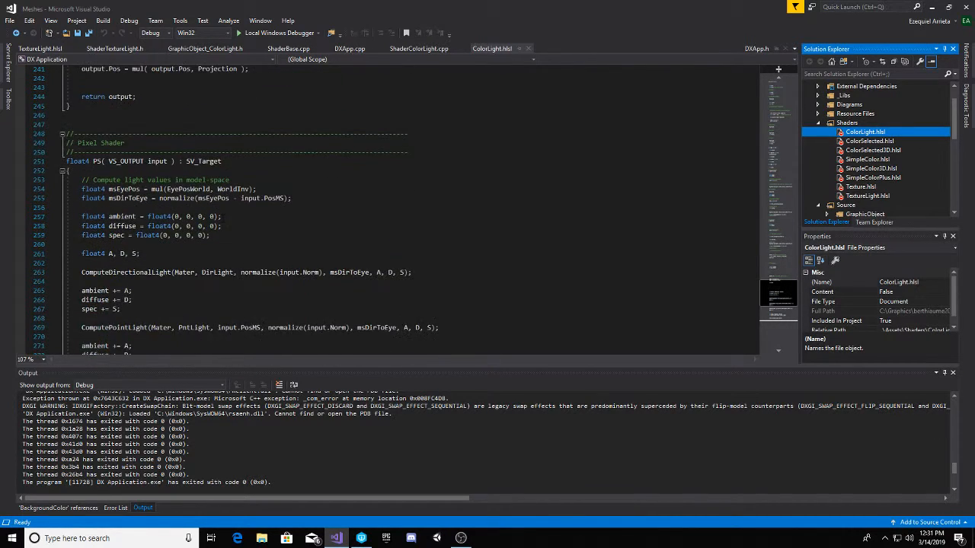
scroll("down", 3)
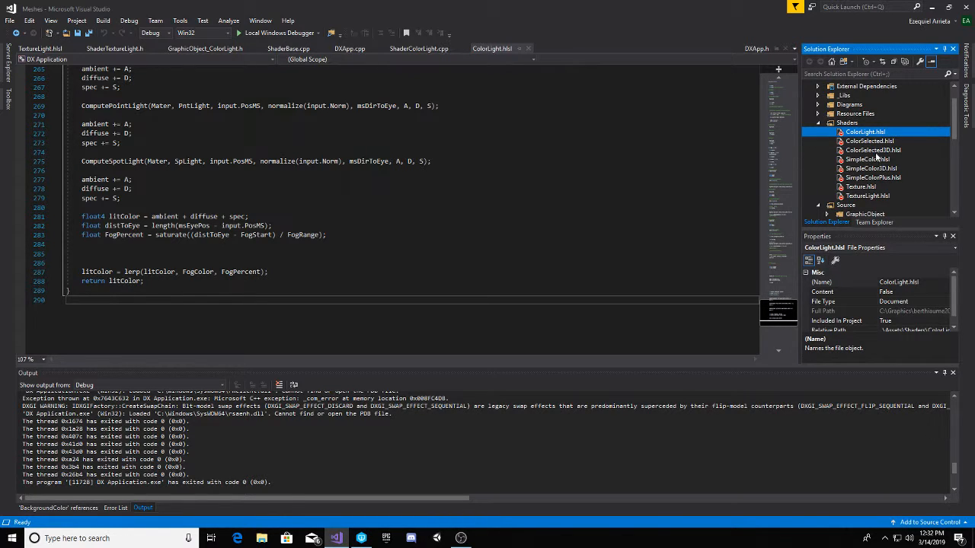
- View TextureLight.hlsl's fog code and expand the Shader source files group in Solution Explorer
left_click(867, 195)
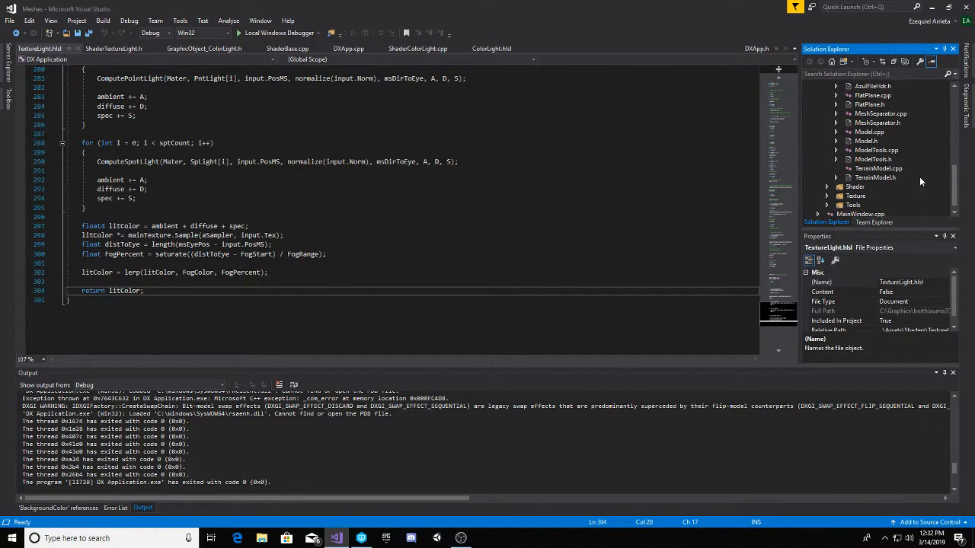
left_click(855, 186)
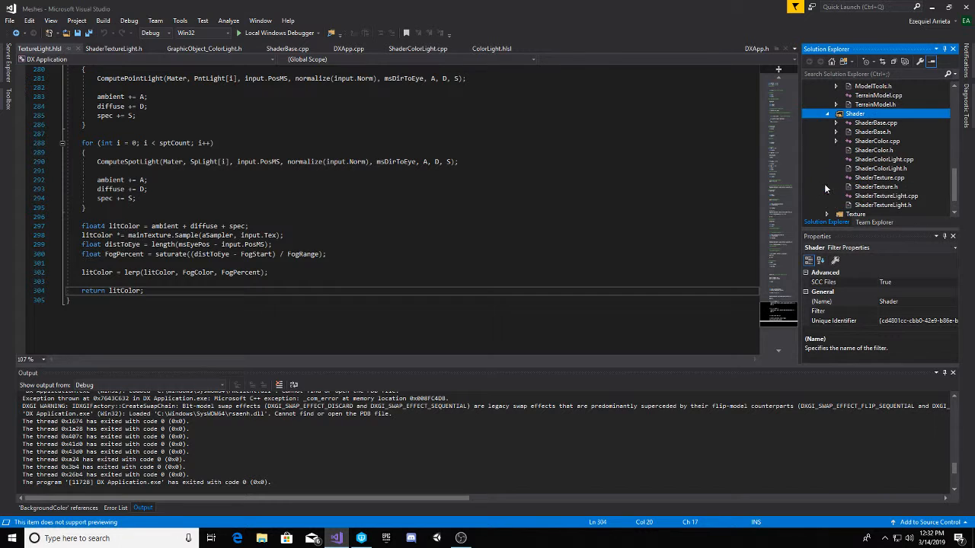
mouse_move(889, 131)
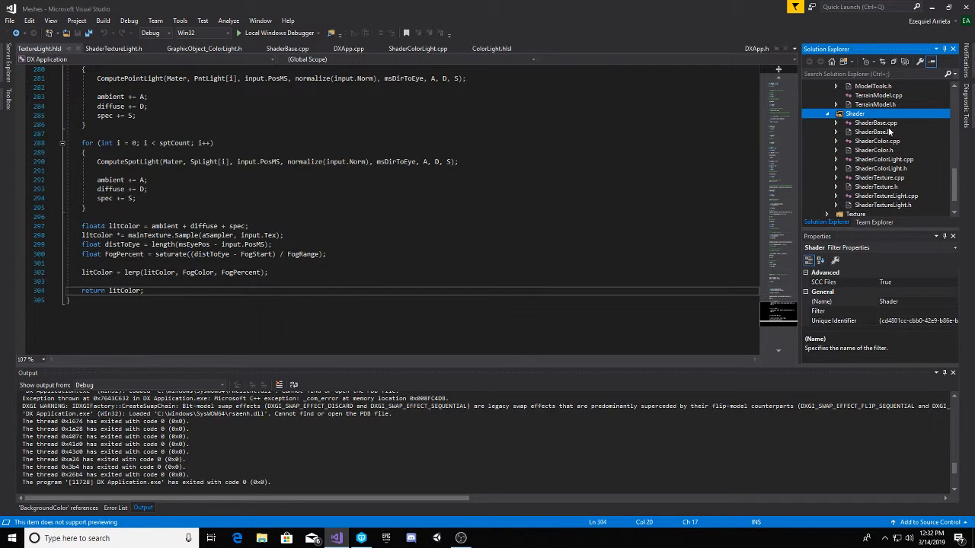
- Bring up ShaderColorLight.cpp and ShaderColorLight.h, returning to the source file
left_click(883, 160)
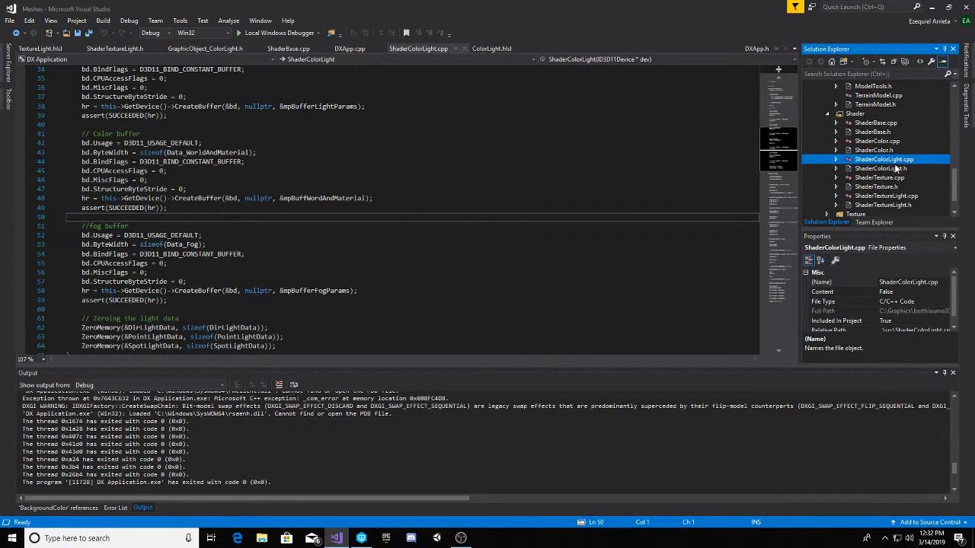
left_click(880, 167)
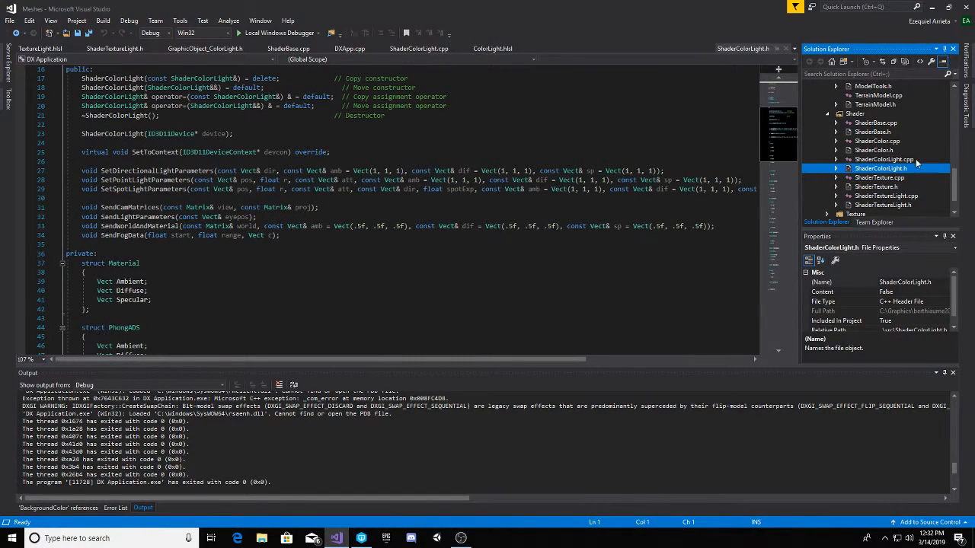
left_click(880, 159)
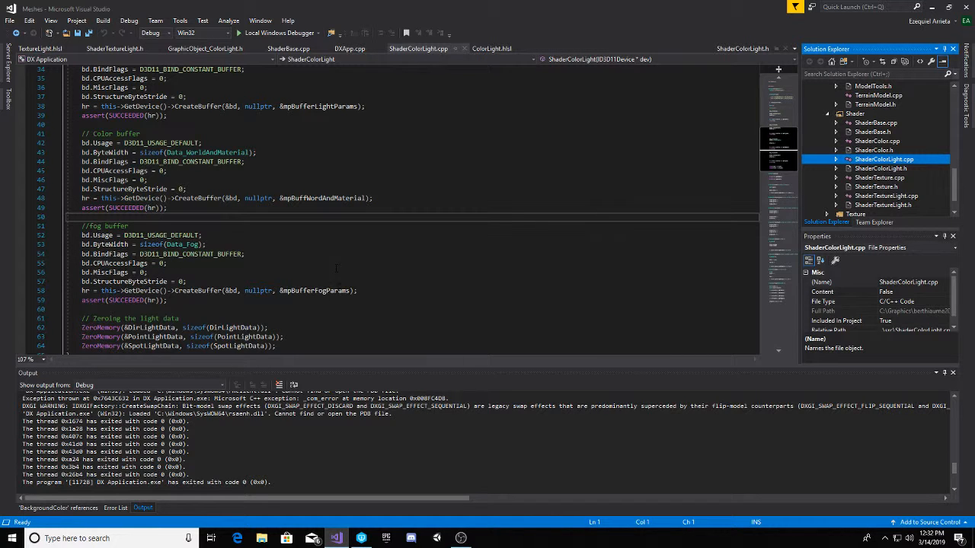
- Scroll ShaderColorLight.cpp through the fog buffer creation down to SendFogData
scroll("down", 3)
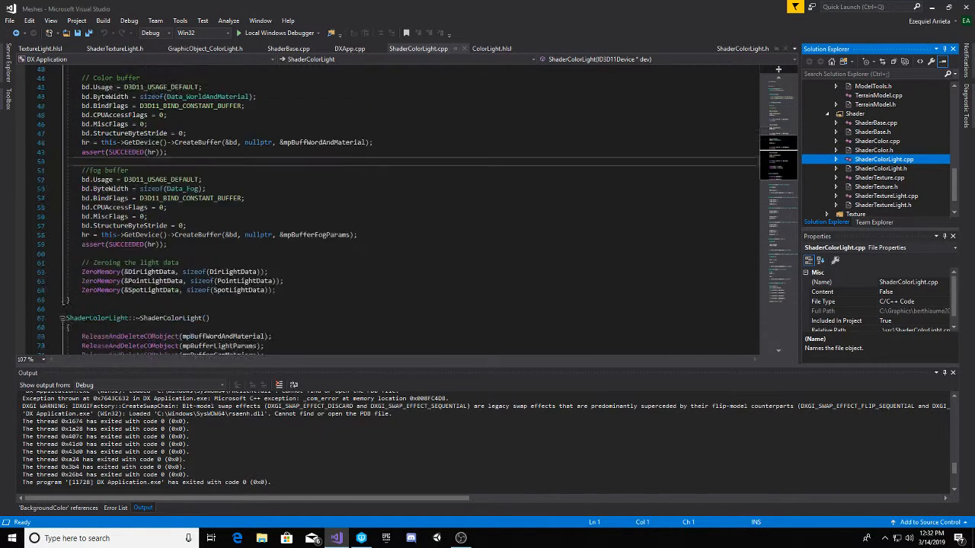
scroll("down", 3)
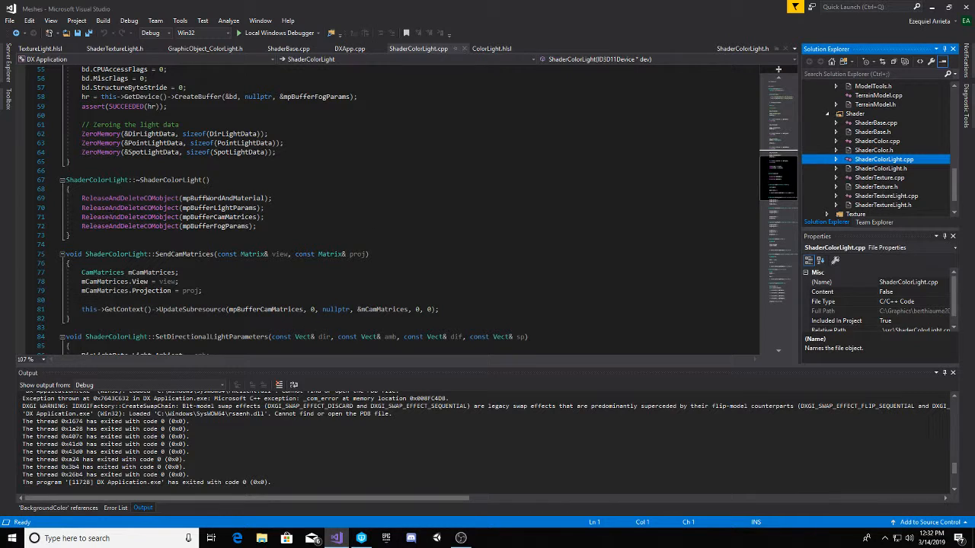
scroll("down", 3)
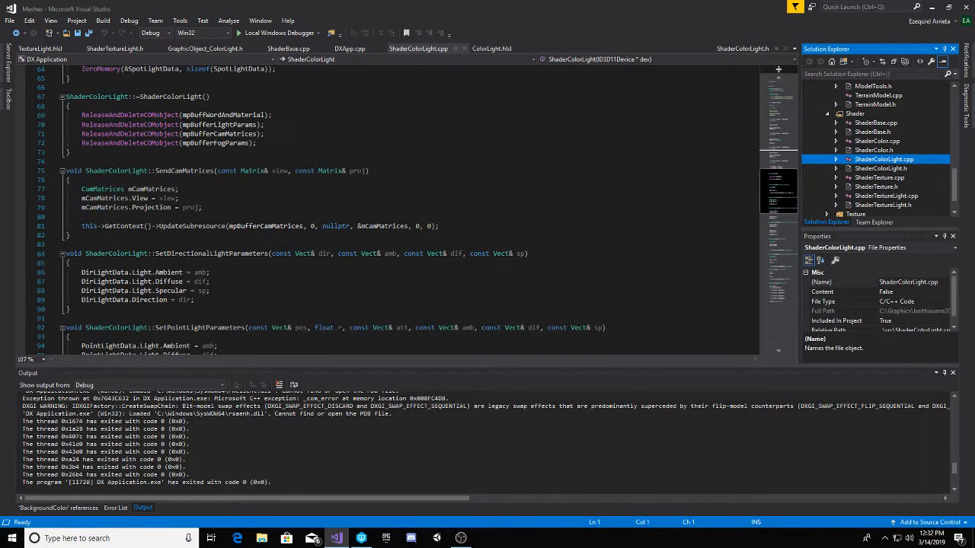
scroll("down", 3)
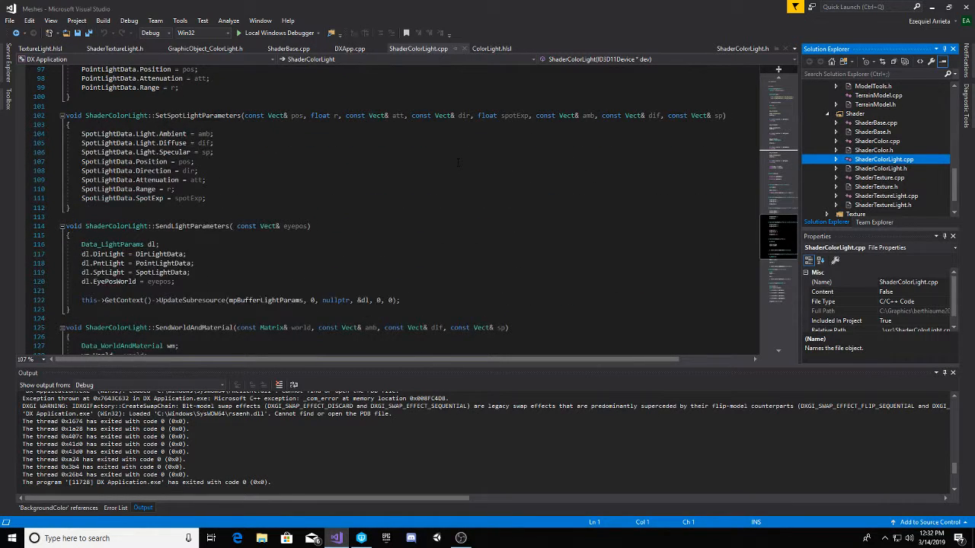
scroll("down", 3)
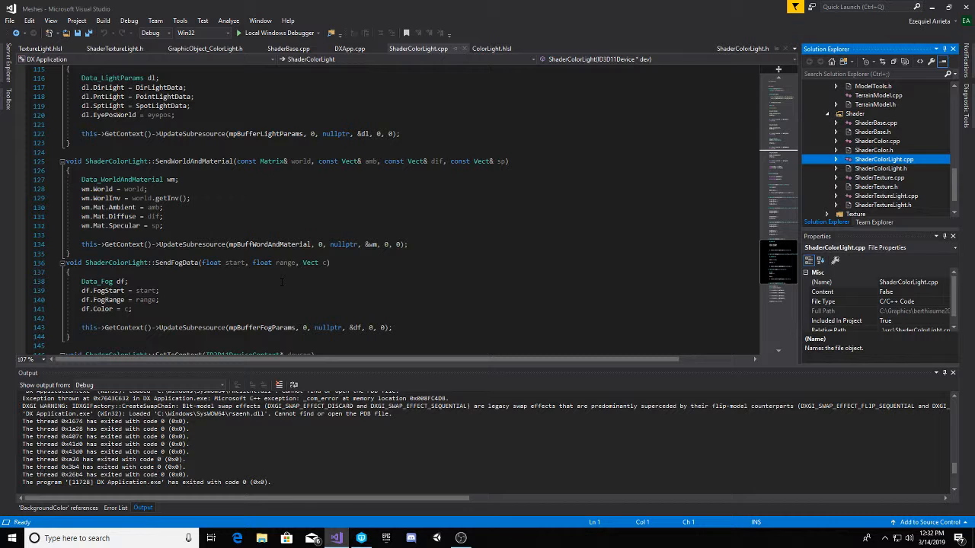
scroll("down", 3)
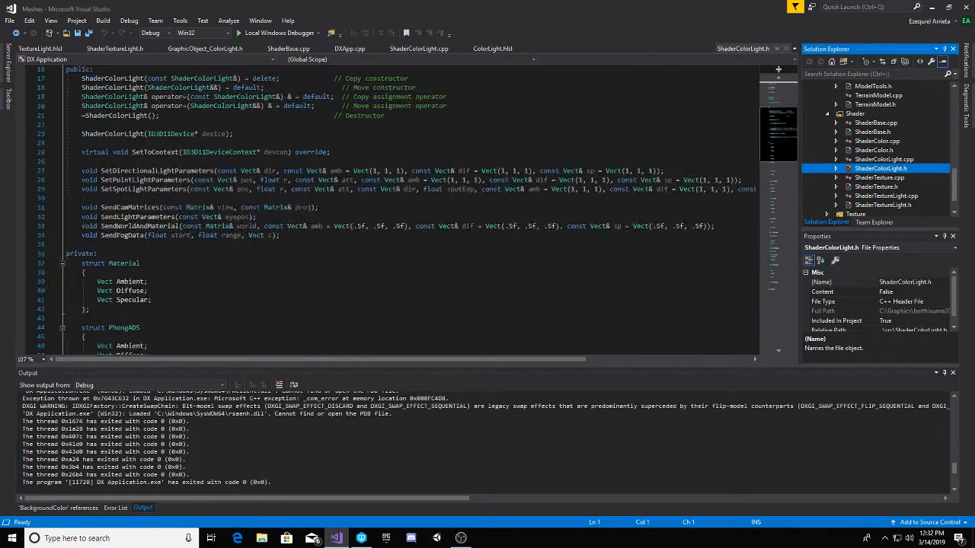
- View the header's Data_Fog struct, then return to ShaderColorLight.cpp's SetToContext fog setup
scroll("down", 3)
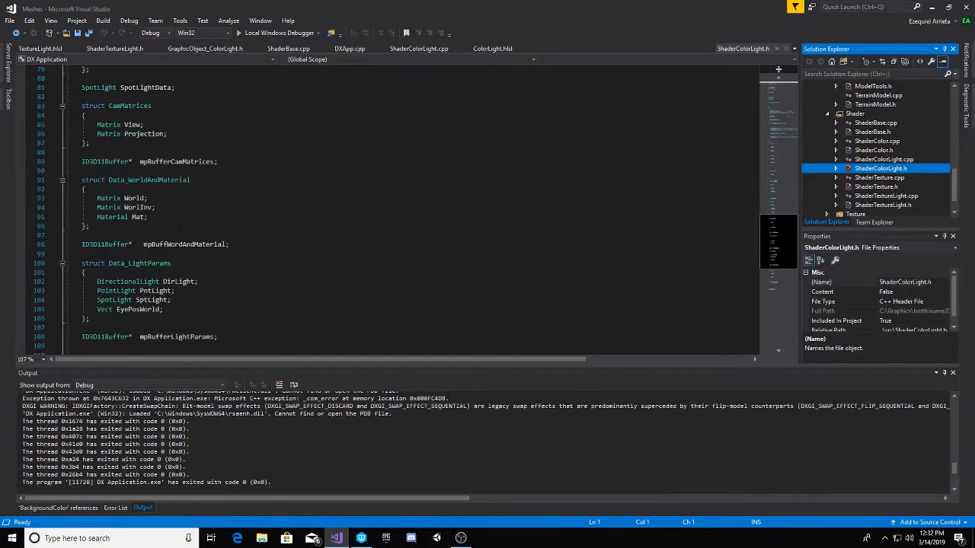
scroll("down", 3)
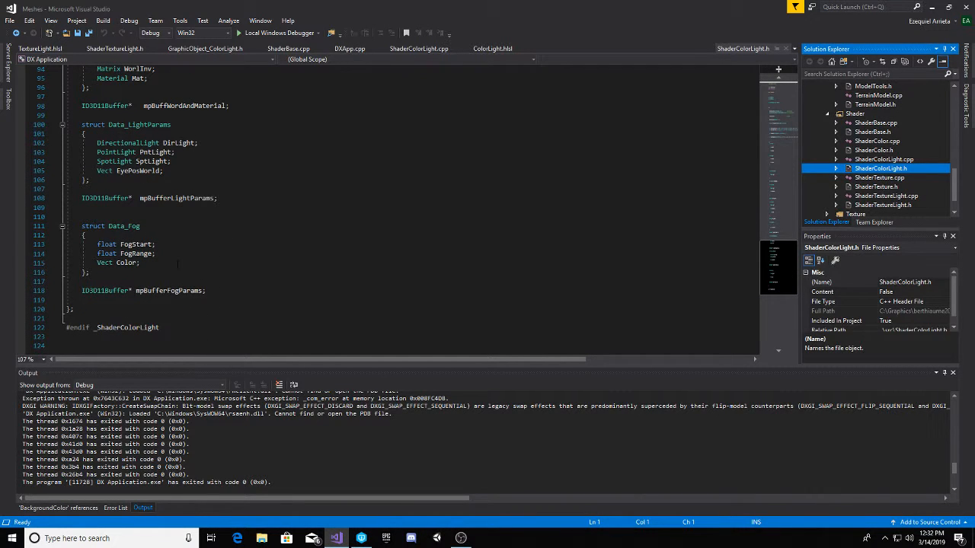
left_click(883, 160)
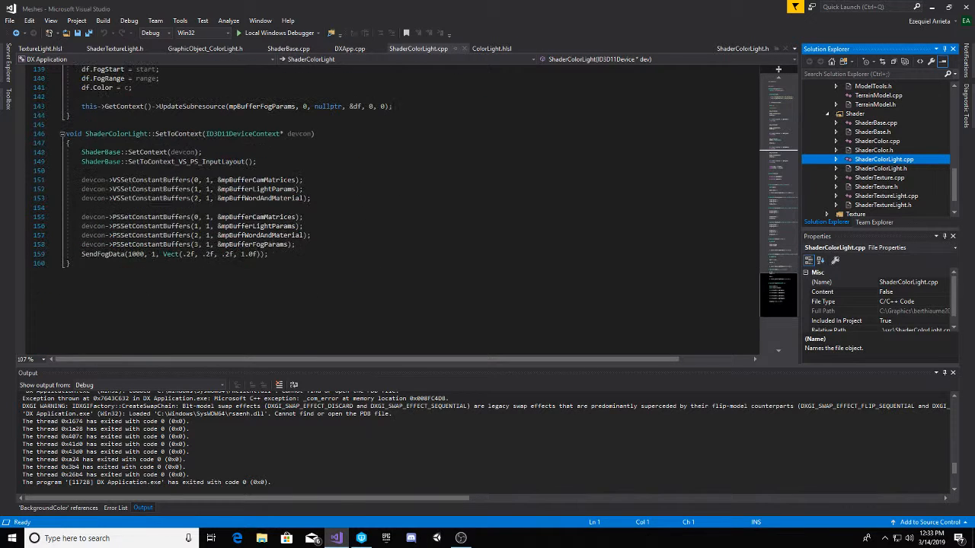
- Look at ShaderTextureLight.h, then switch to ShaderTextureLight.cpp
left_click(883, 204)
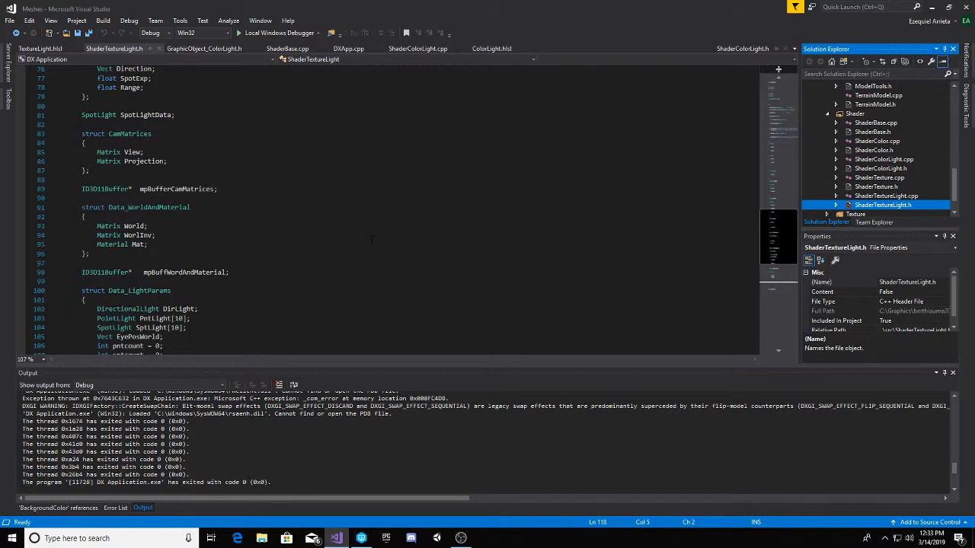
scroll("up", 3)
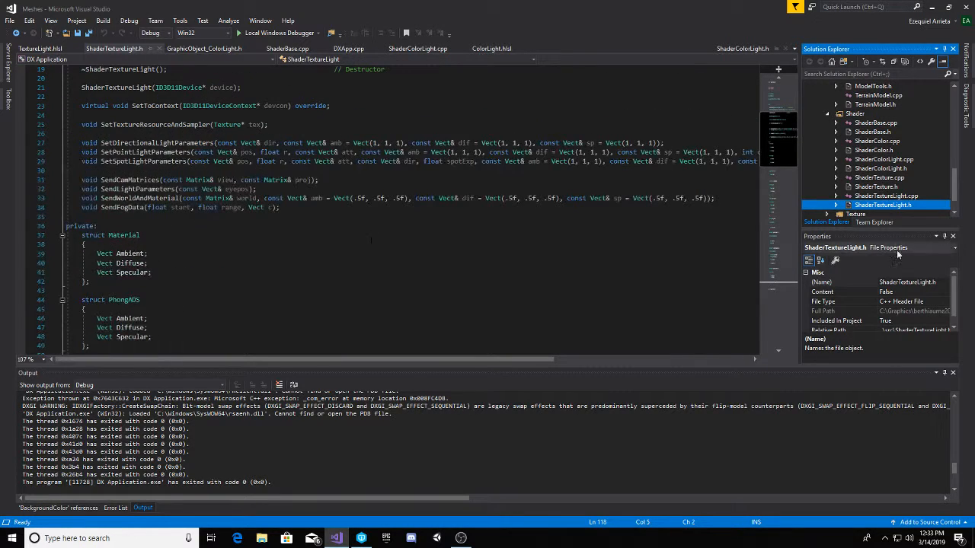
left_click(887, 195)
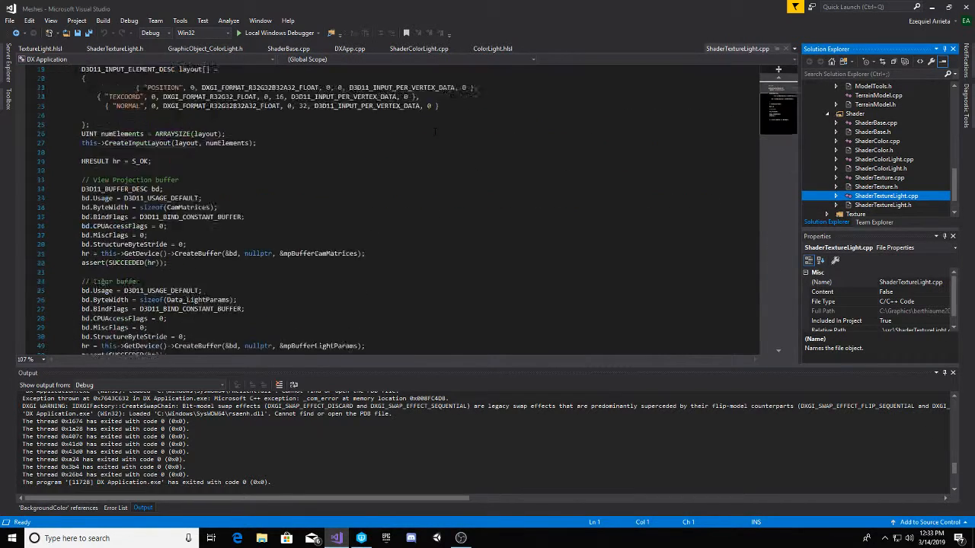
- Scroll past the constructor's fog buffer setup to SendFogData and the SetContext fog call
scroll("down", 3)
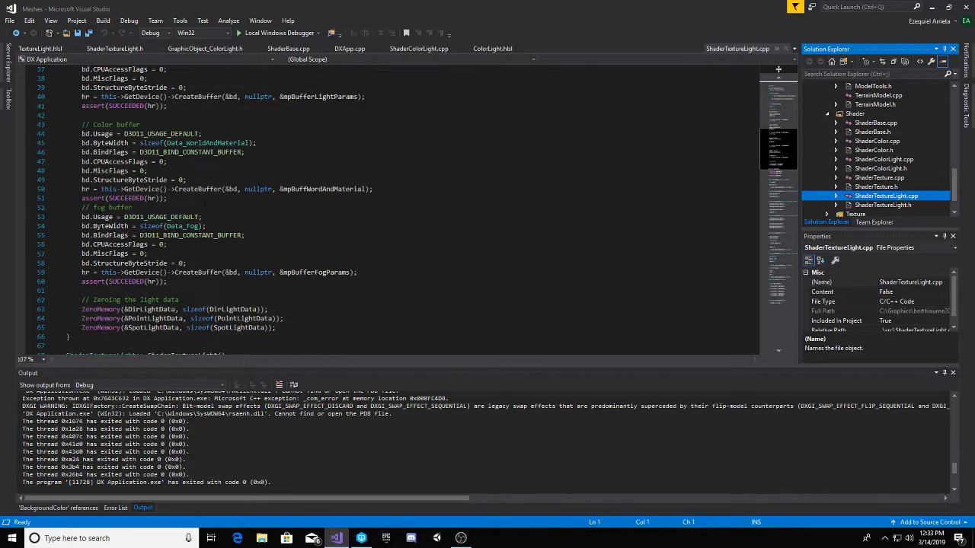
scroll("down", 3)
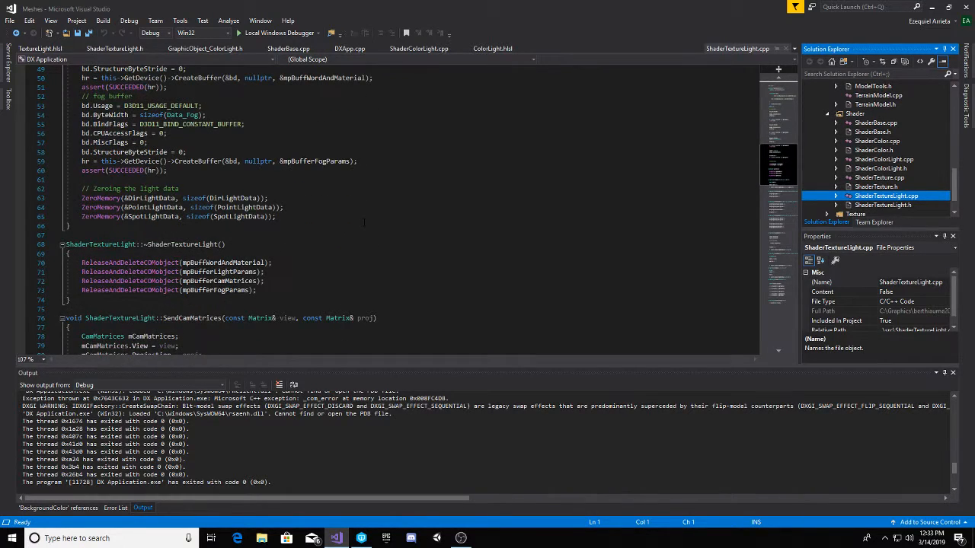
scroll("down", 3)
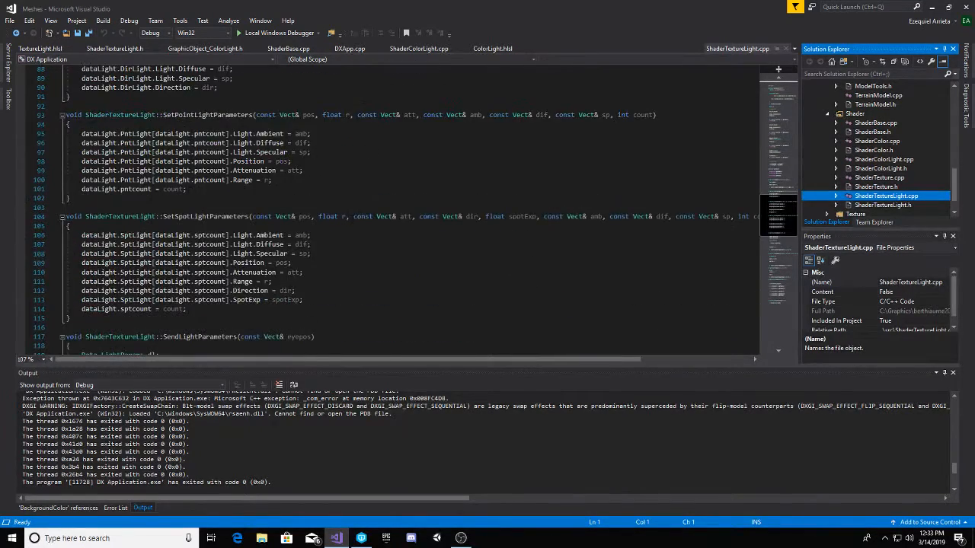
scroll("down", 3)
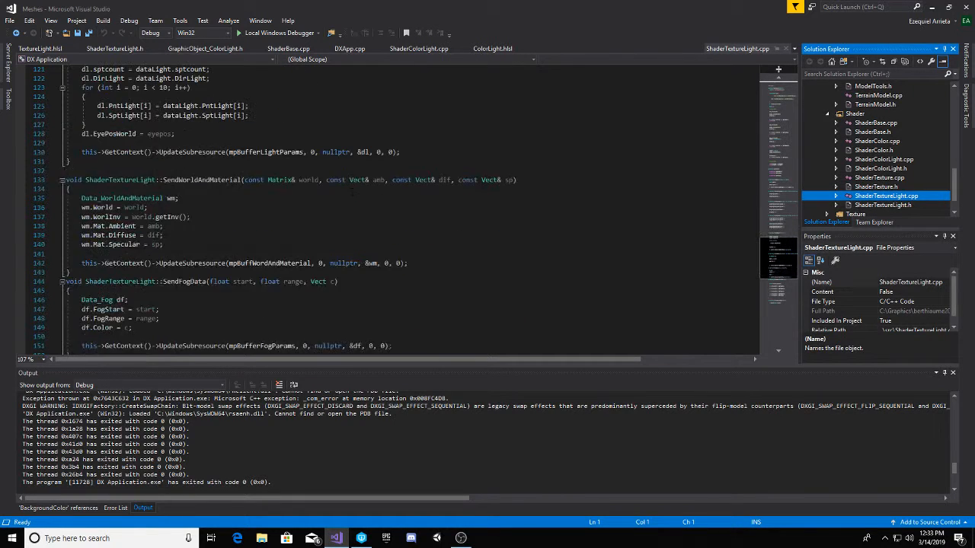
scroll("down", 3)
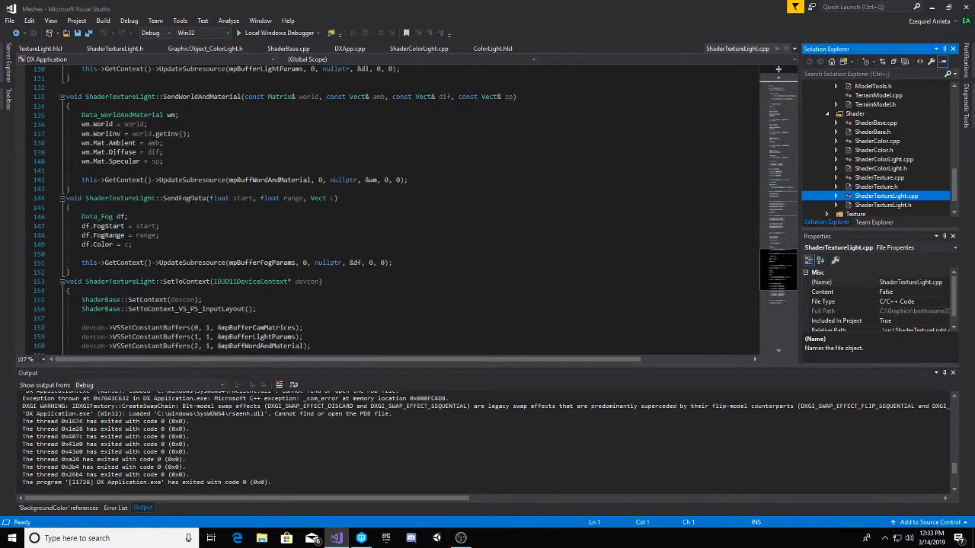
scroll("down", 3)
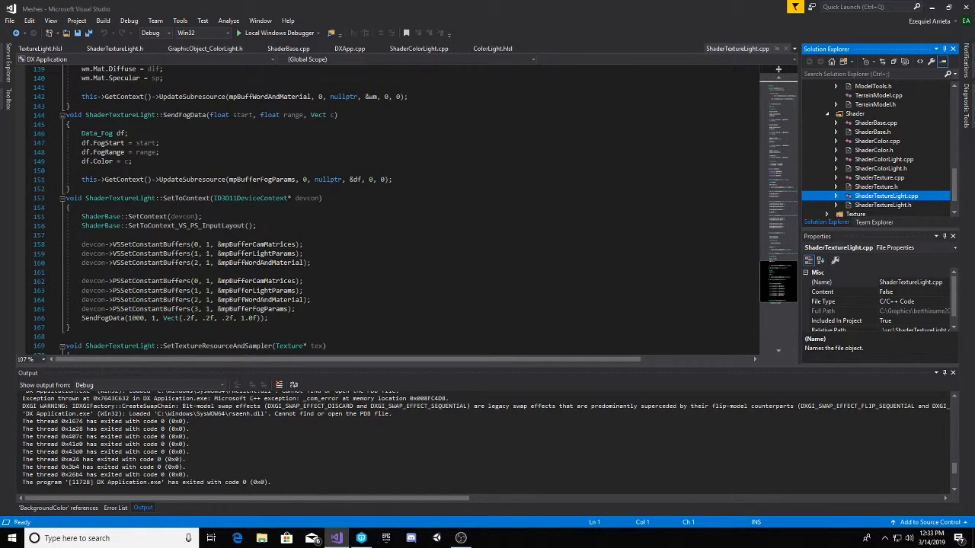
mouse_move(197, 307)
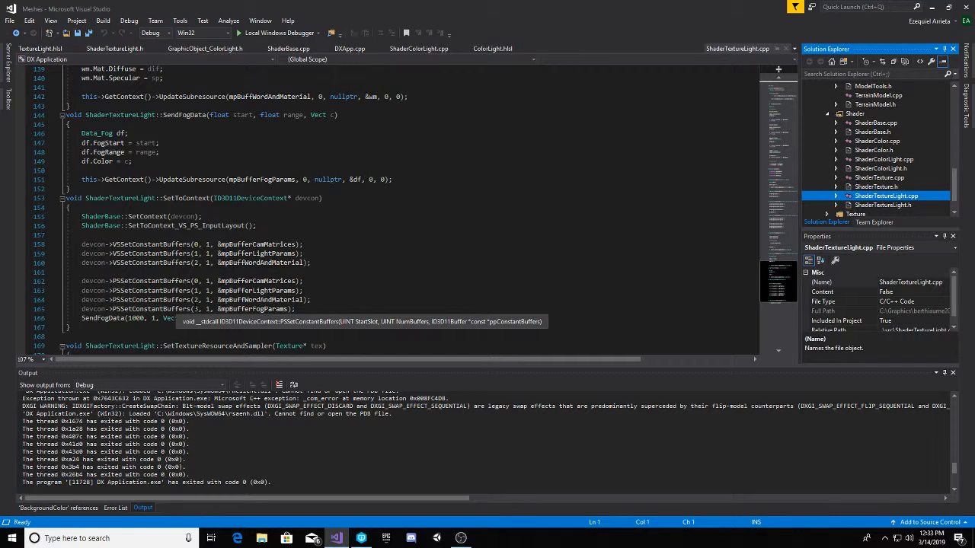
mouse_move(365, 296)
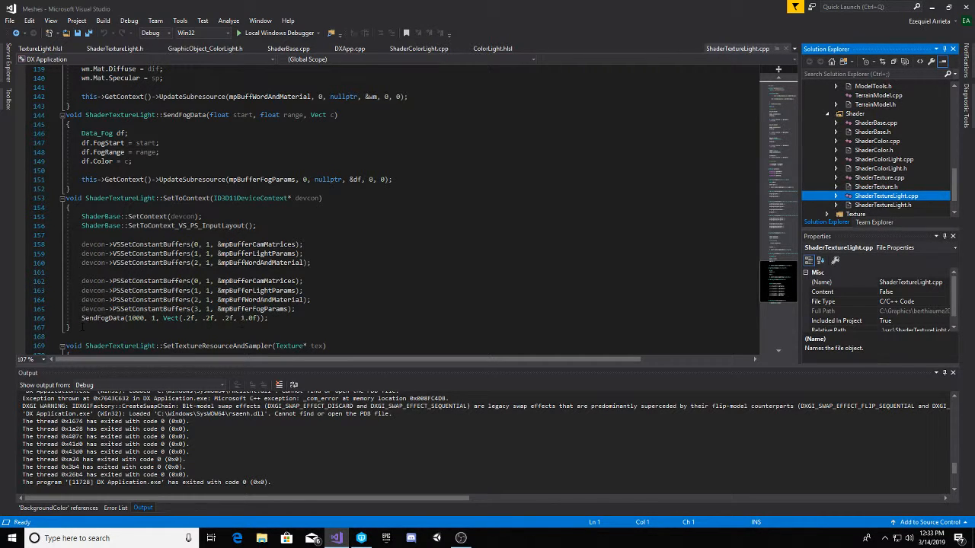
scroll("down", 3)
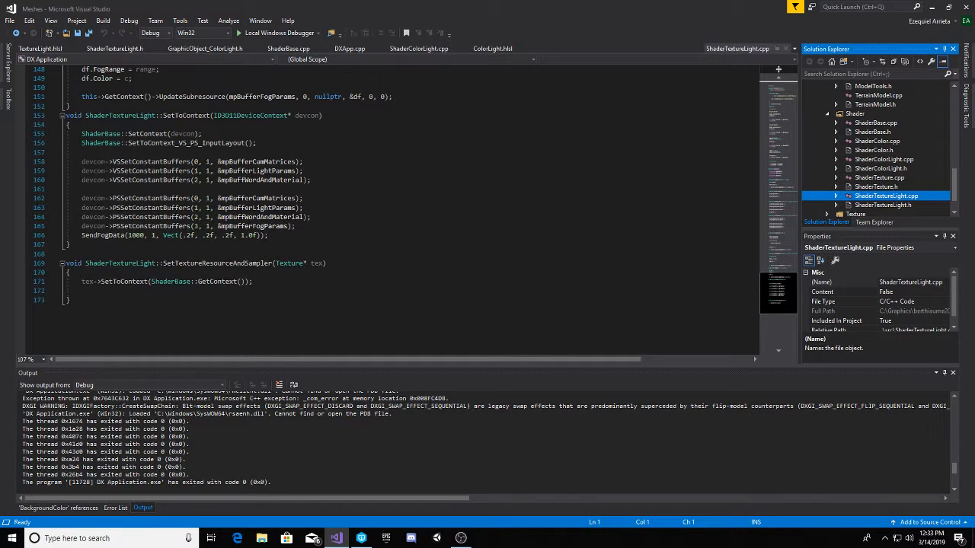
scroll("up", 3)
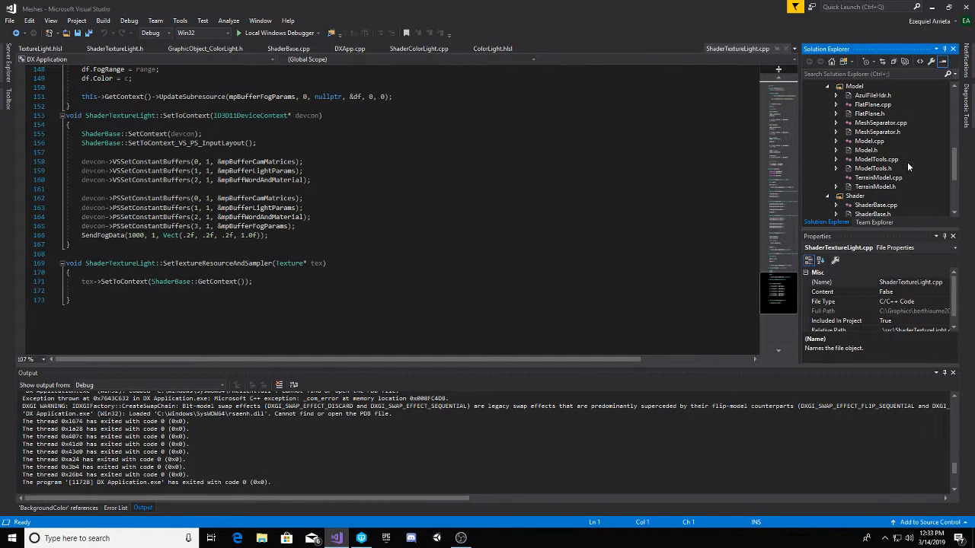
- Expand the GraphicObject folder and browse GraphicObject_ColorLight.cpp's light-parameter setters
left_click(865, 122)
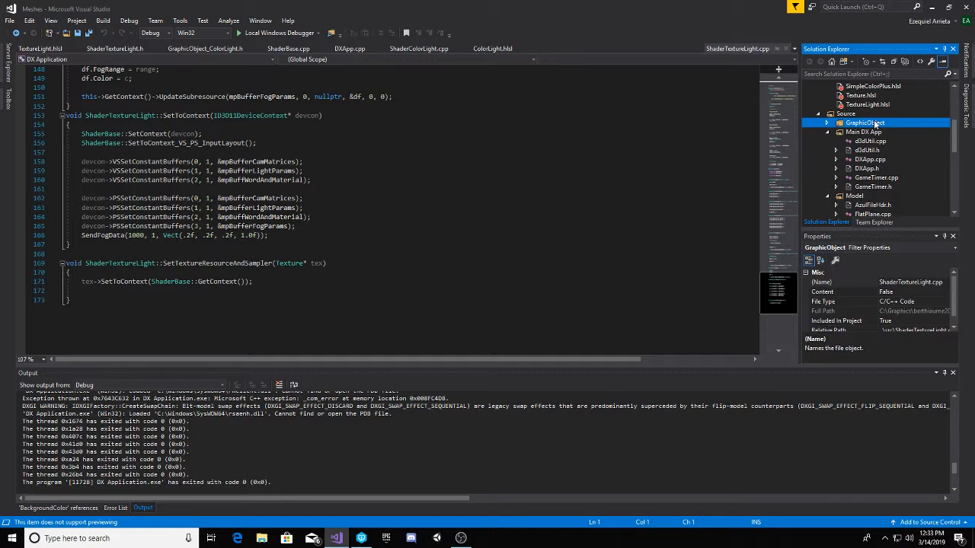
left_click(826, 122)
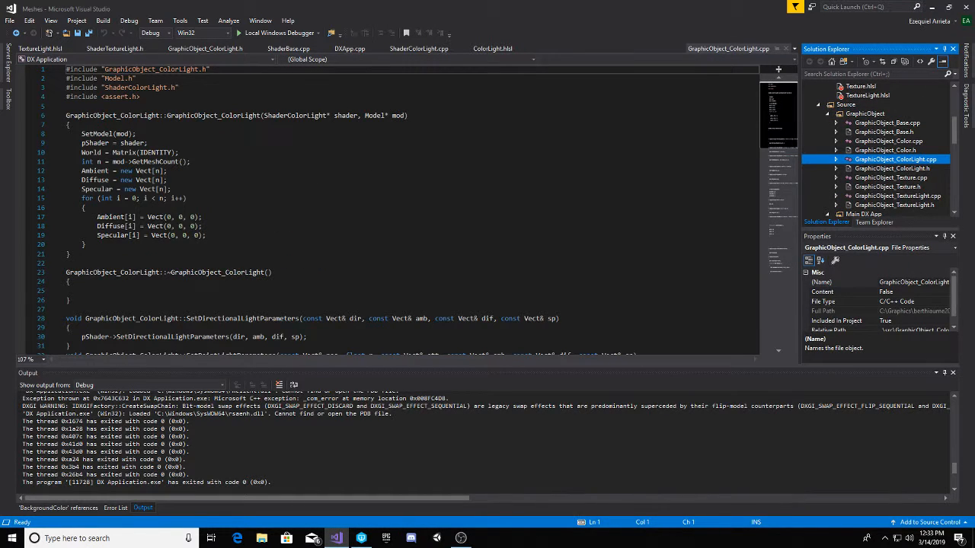
scroll("down", 3)
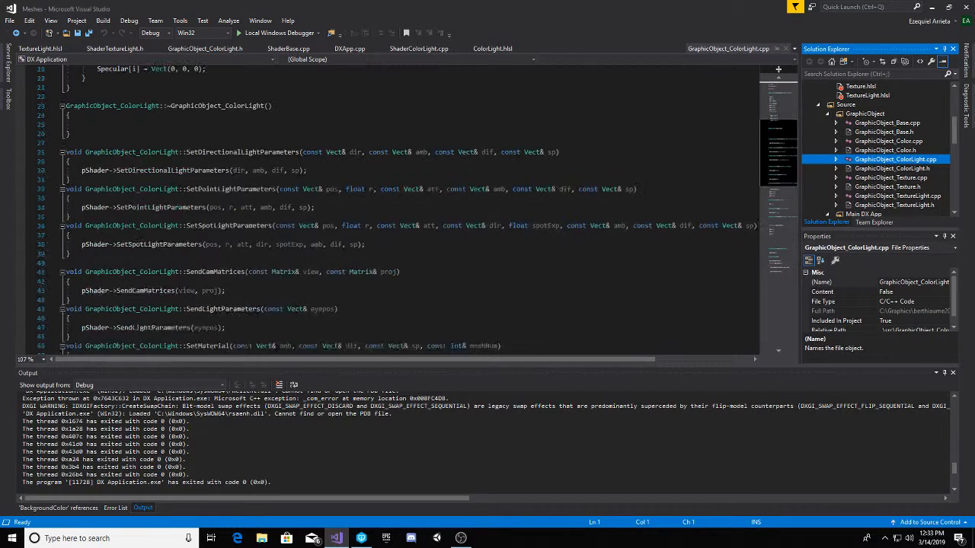
scroll("down", 3)
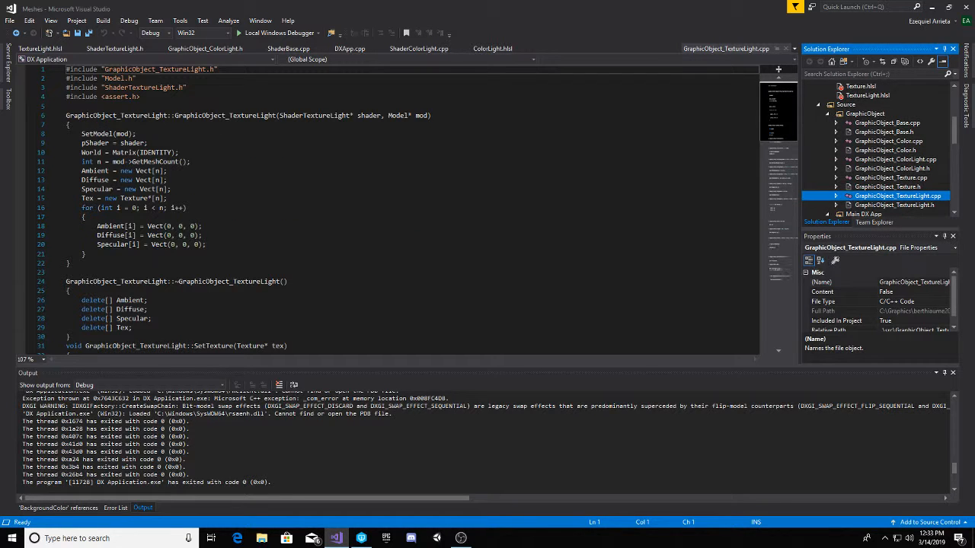
- Scroll past the light setters to SendFogData, which forwards fog values to the shader
scroll("down", 3)
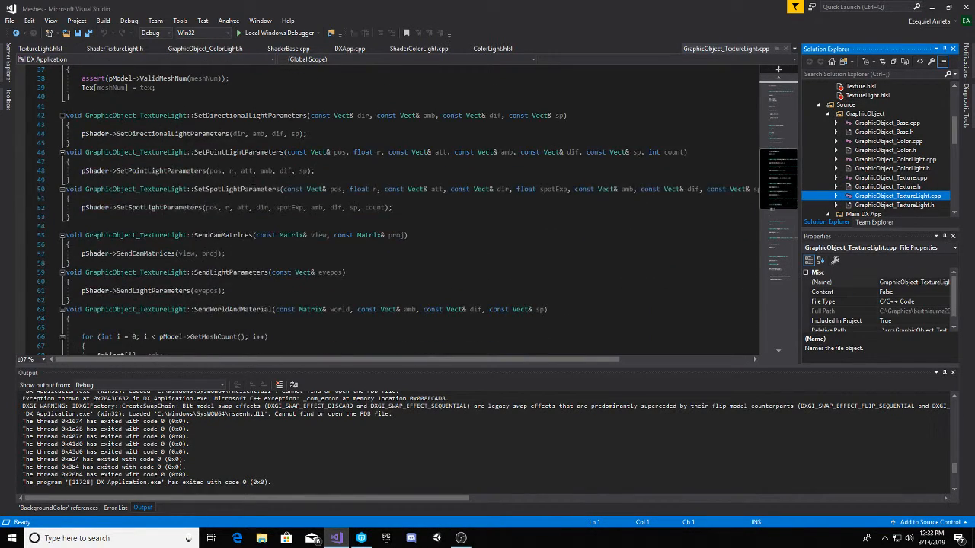
scroll("down", 3)
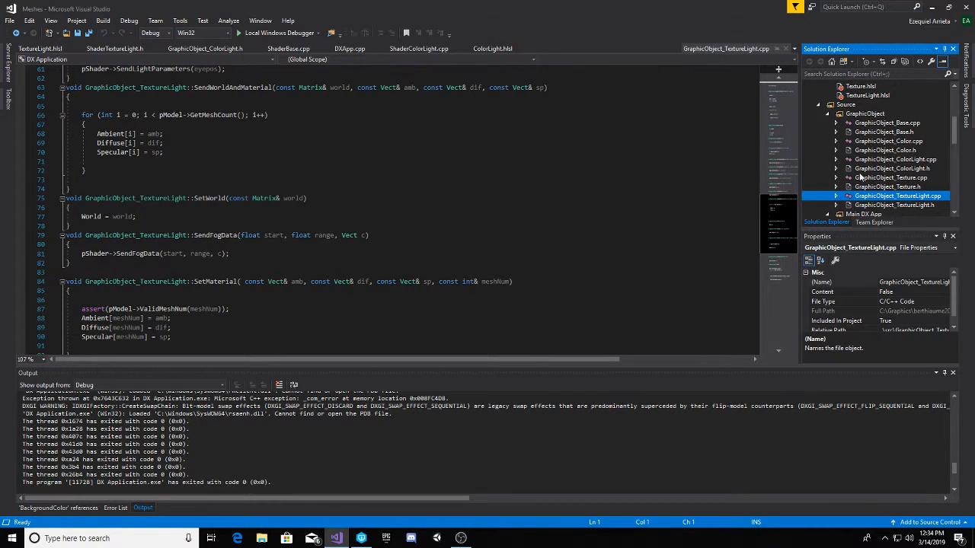
scroll("down", 3)
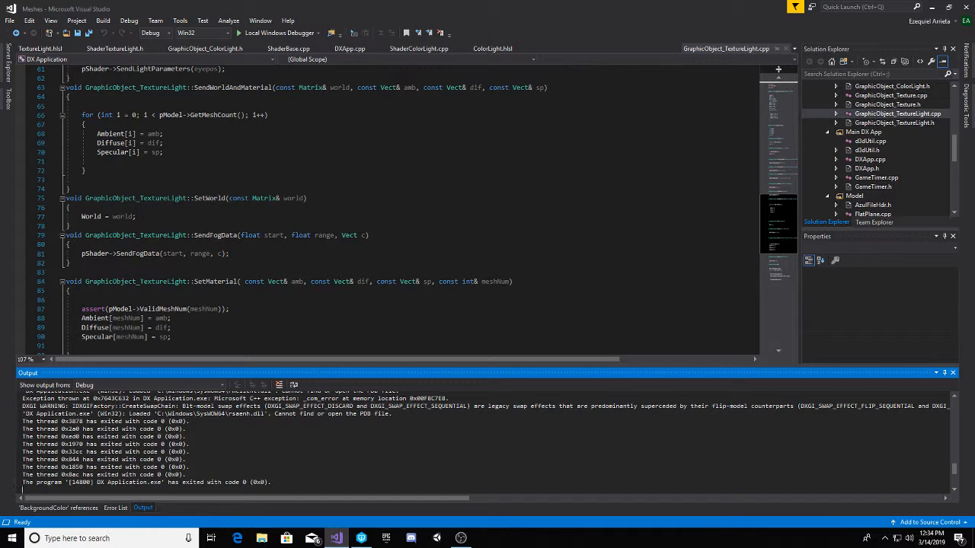
mouse_move(886, 151)
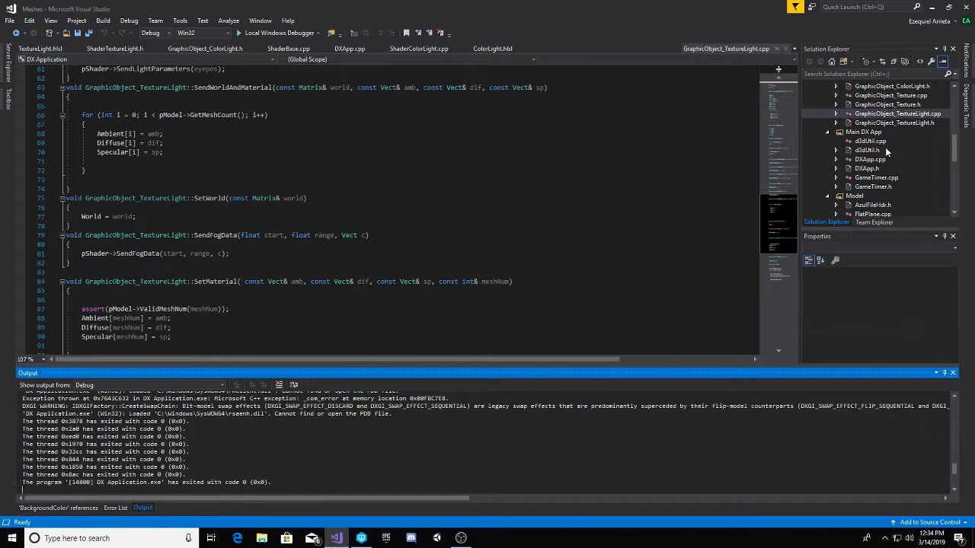
- Walk DXApp.cpp from the constructor's mesh setup to the gray-fog SendFogData calls in DrawScene
left_click(868, 160)
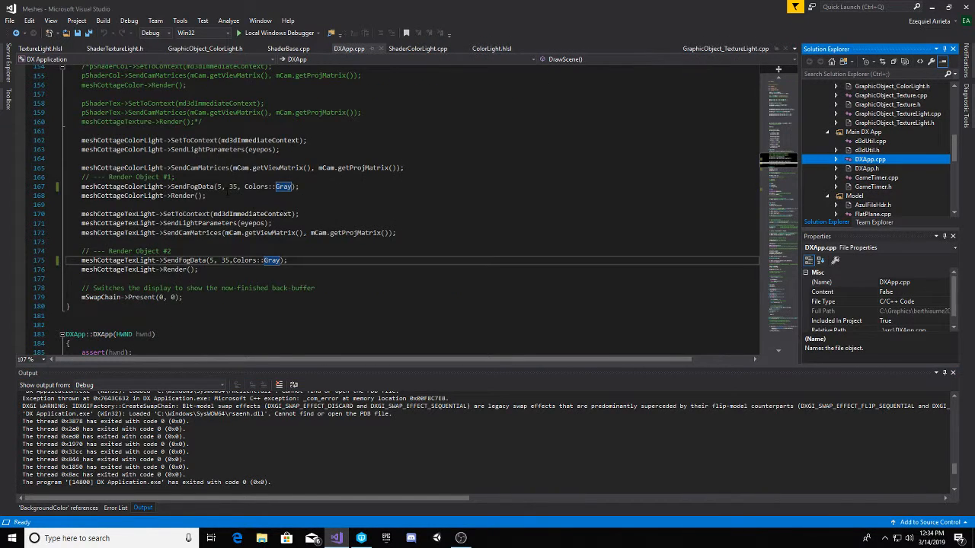
scroll("up", 3)
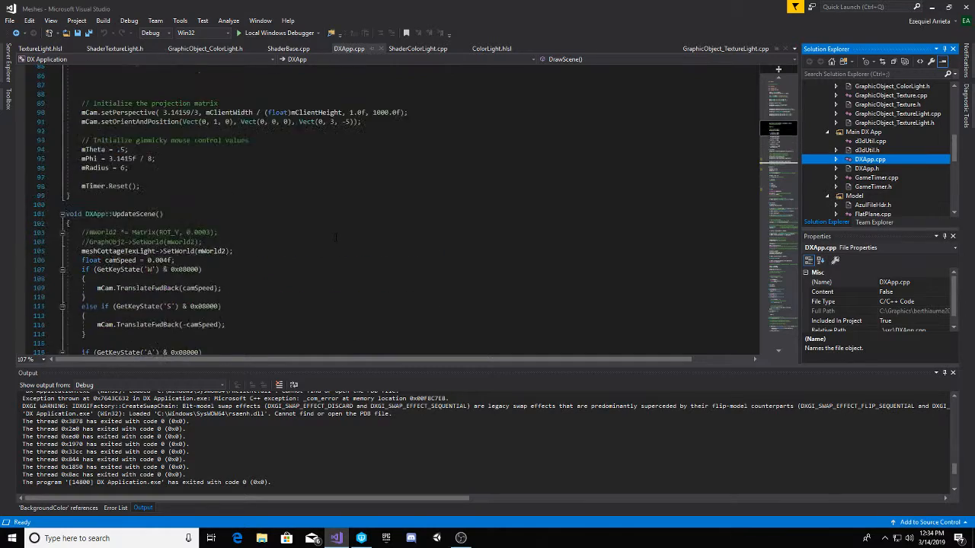
scroll("up", 3)
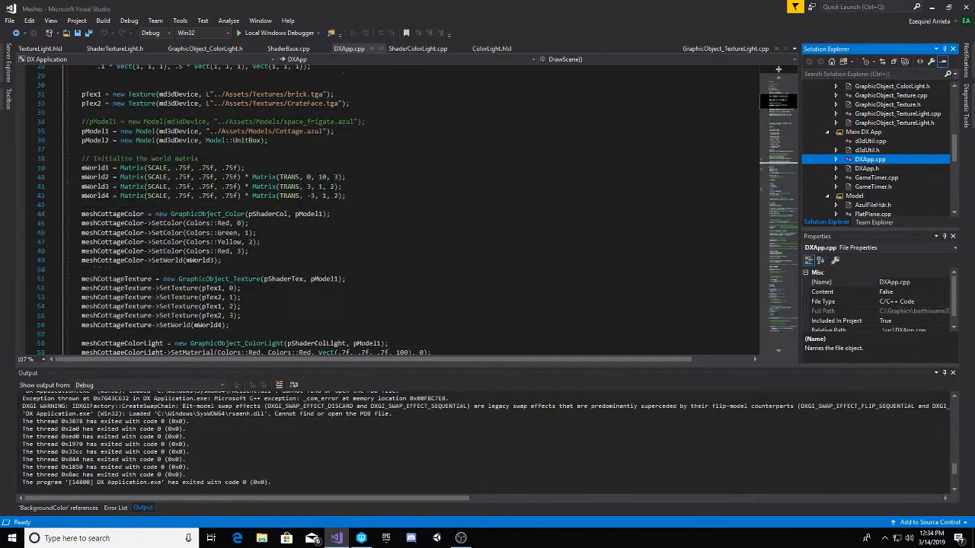
mouse_move(231, 177)
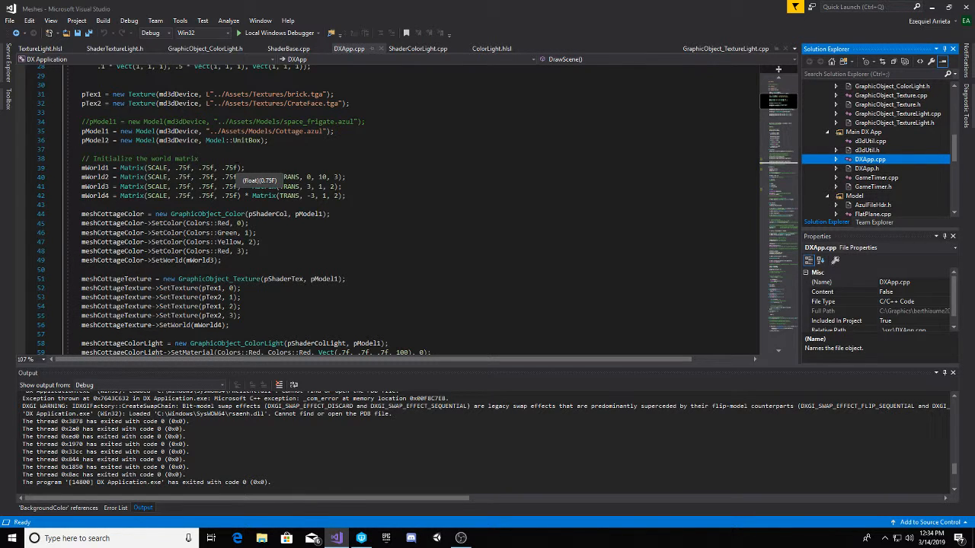
scroll("down", 3)
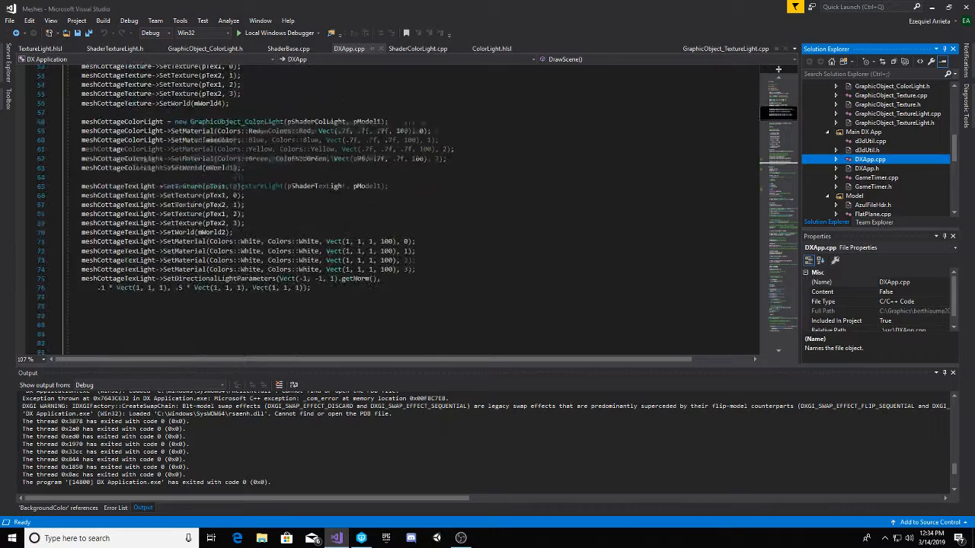
scroll("down", 3)
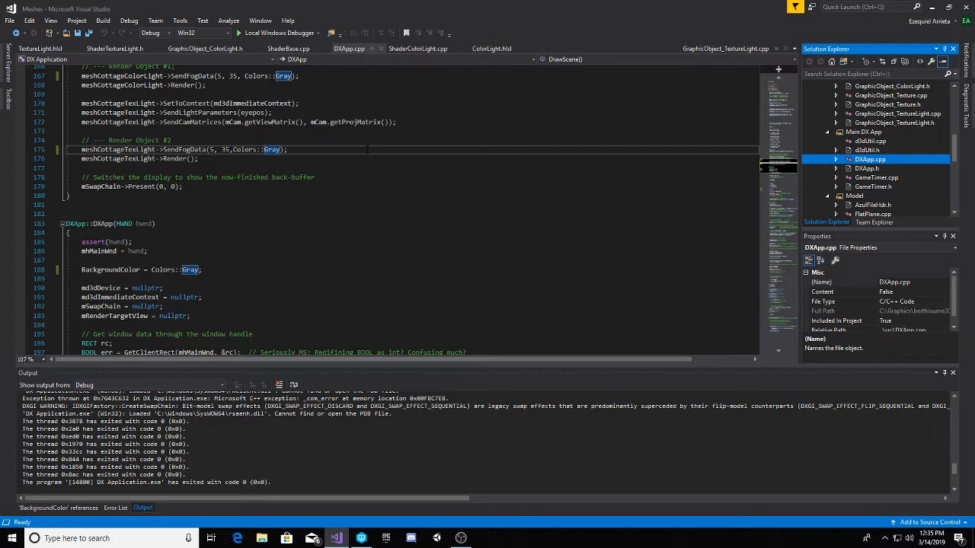
scroll("up", 3)
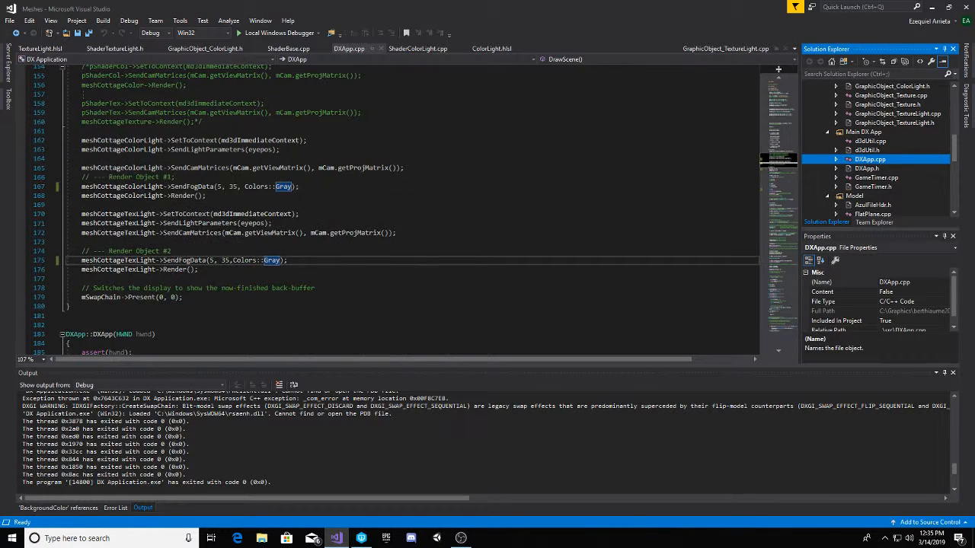
scroll("up", 3)
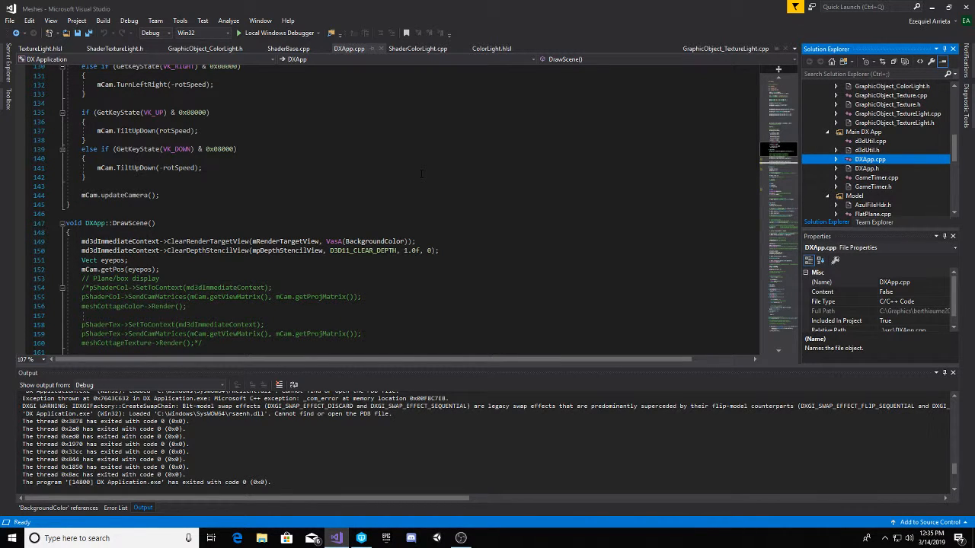
mouse_move(502, 387)
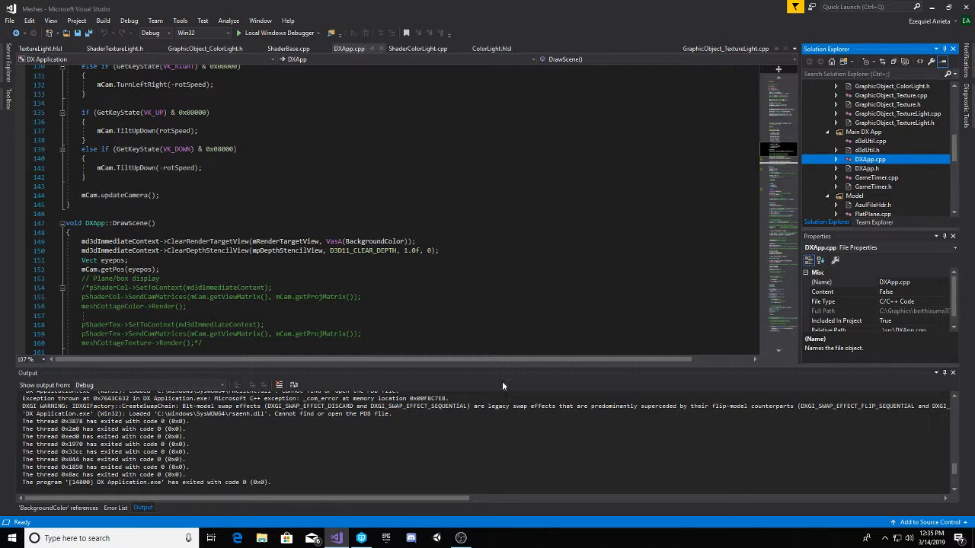